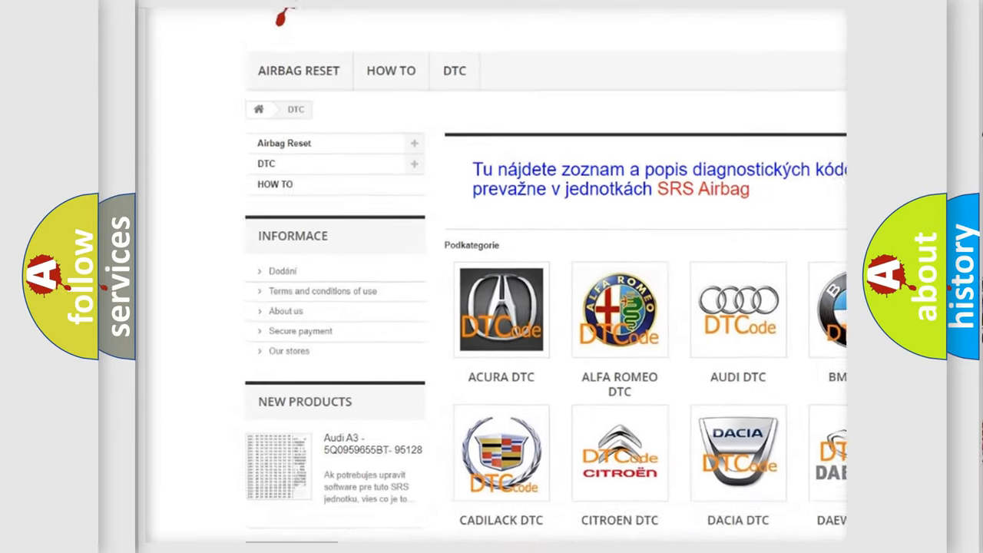
Step: Scroll down past the car-brand DTC category logos to the list of B-series codes
scroll("down", 3)
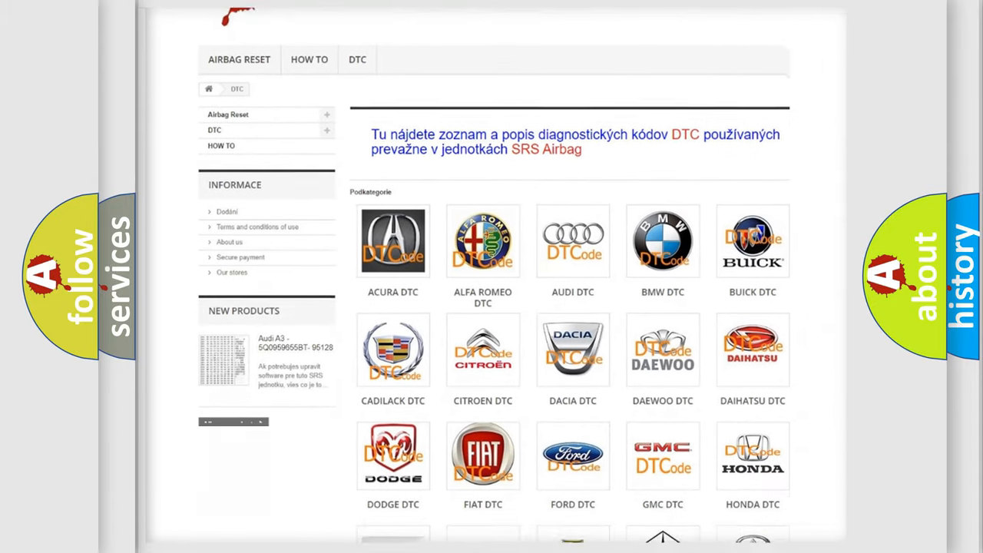
scroll("down", 3)
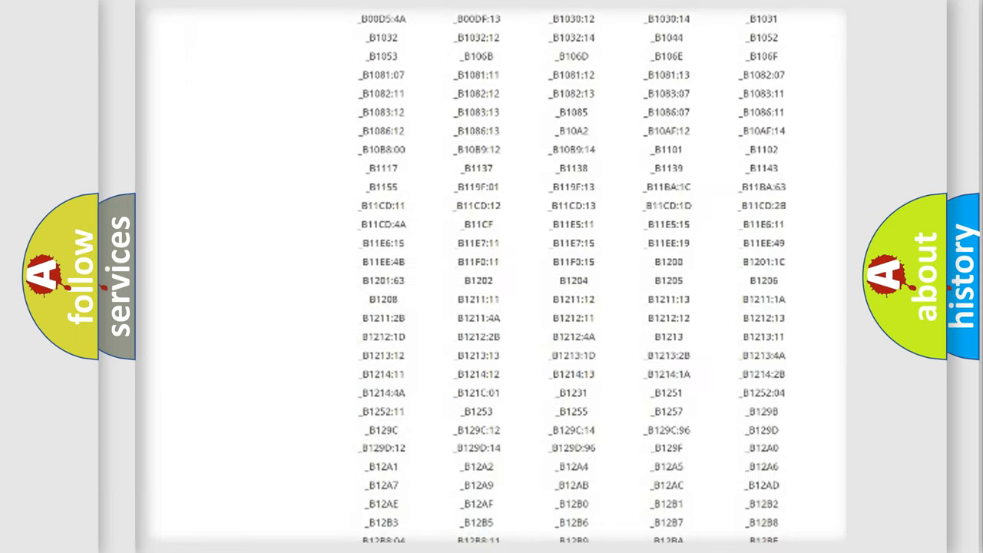
scroll("down", 3)
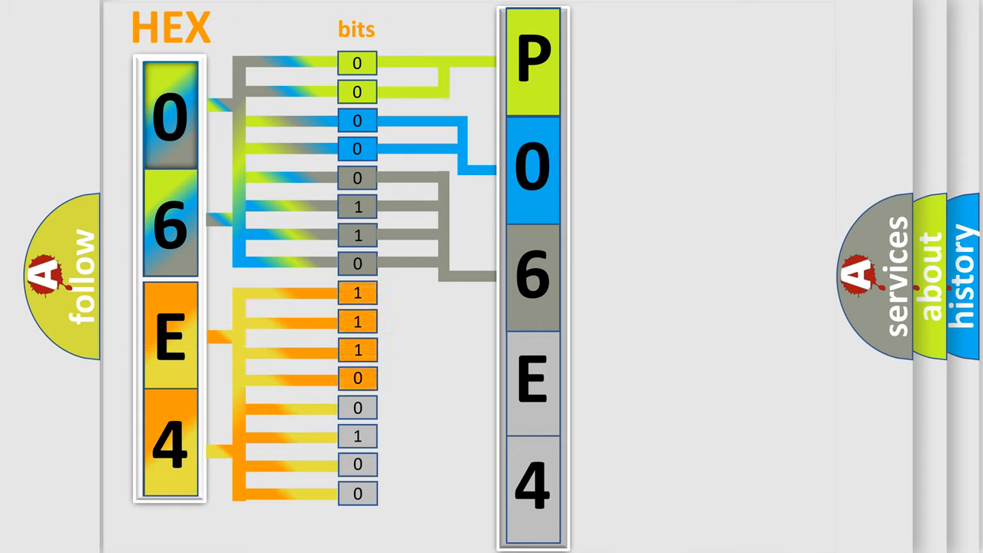
Step: Advance the diagram splitting HEX 06E4 into bits forming P06E4 with the 4-bit to hex table
left_click(532, 381)
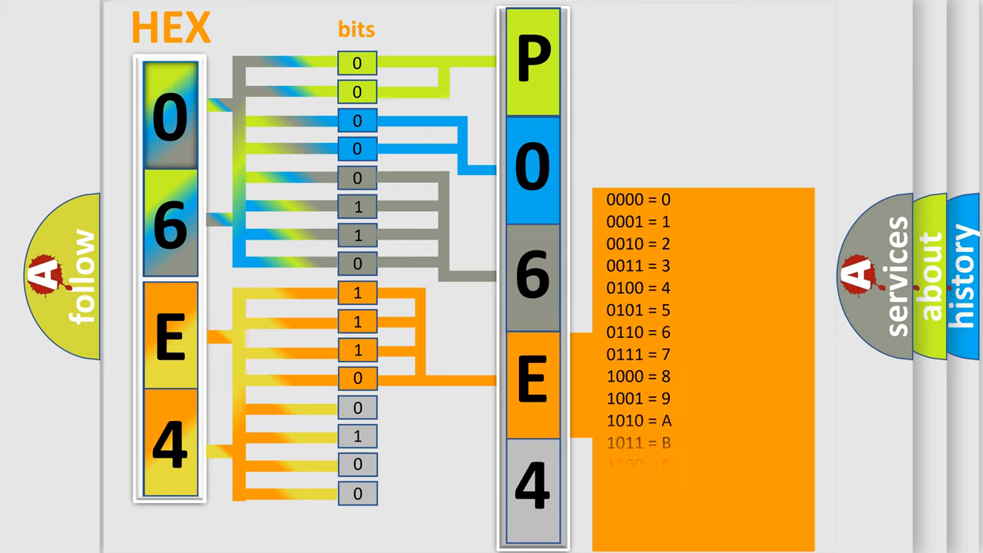